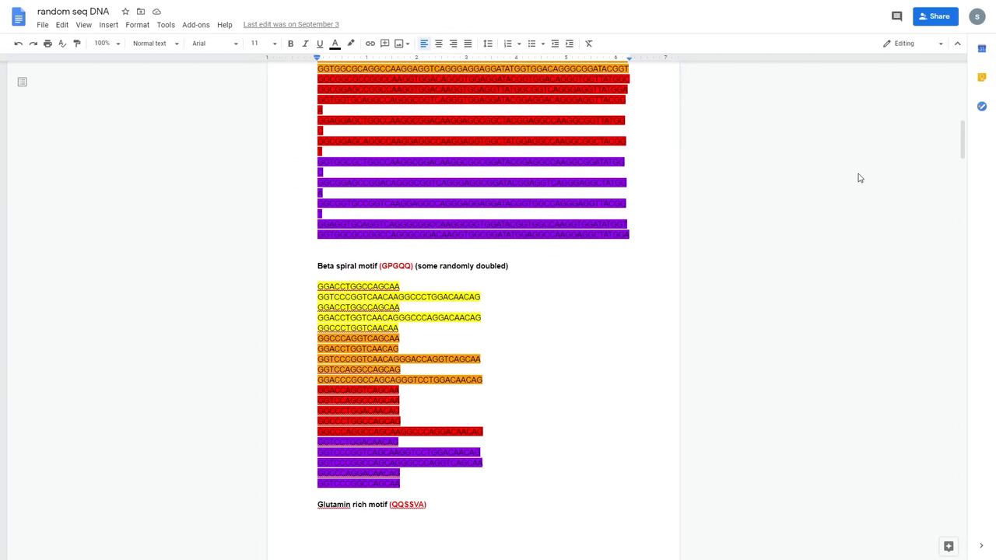
Scroll the numbers-only document down to the Helix Region letter-to-digit key and digit rows
scroll(down, 3)
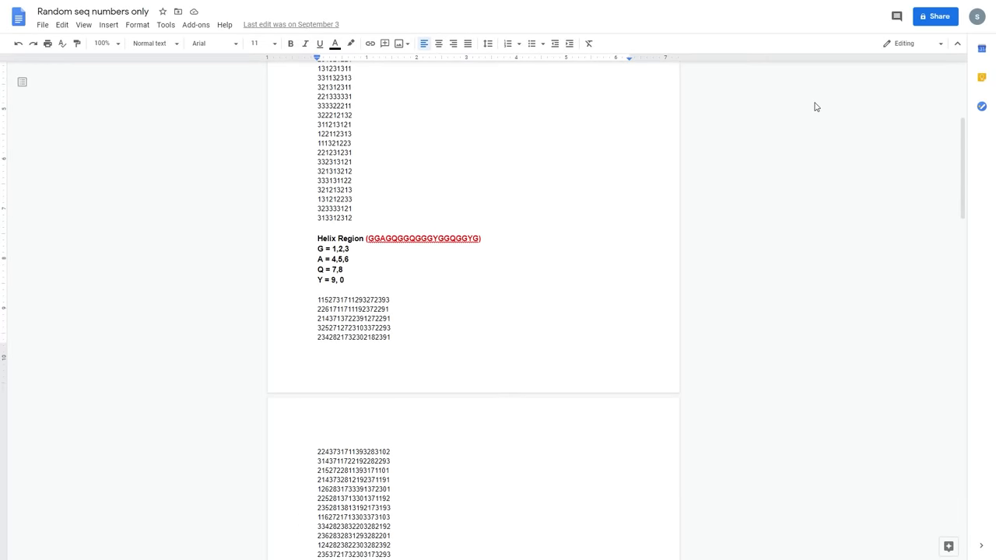
Scroll the 'random seq DNA' document through its amino-acid codon lists and highlighted beta sheet rows
scroll(down, 3)
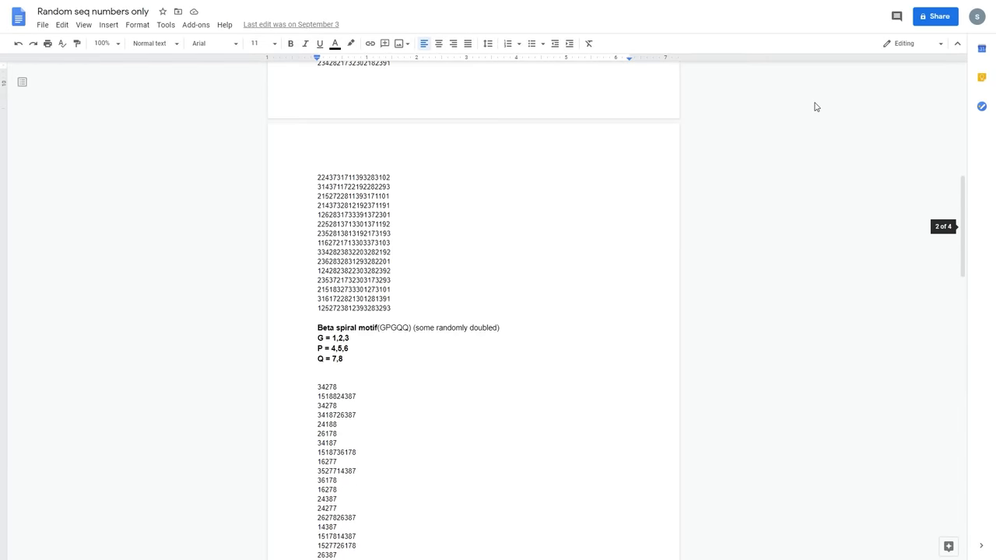
scroll(down, 3)
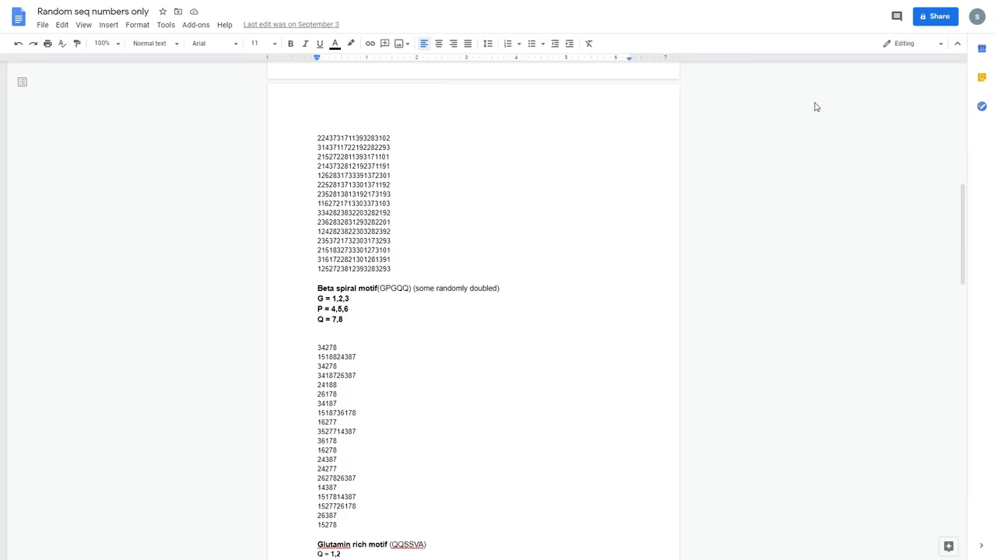
scroll(down, 3)
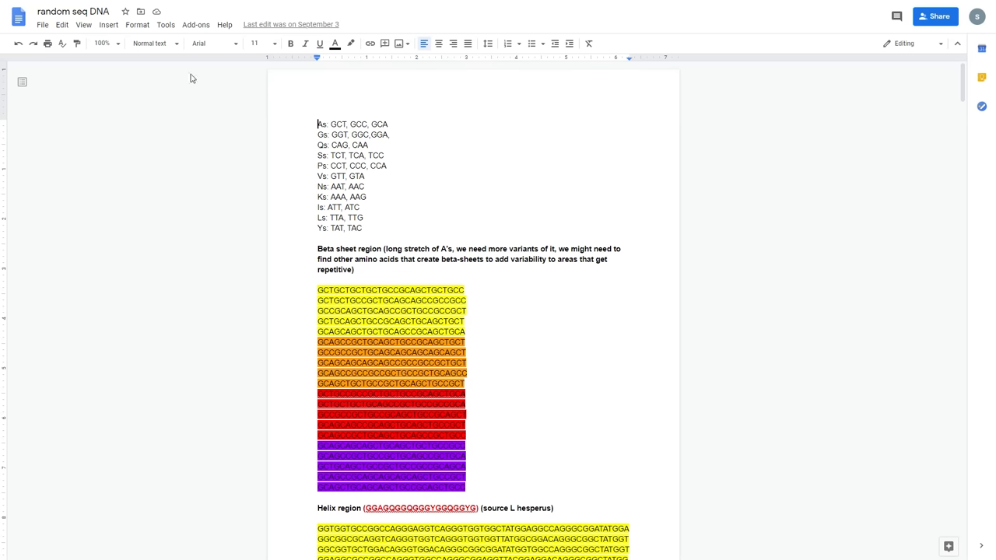
mouse_move(854, 177)
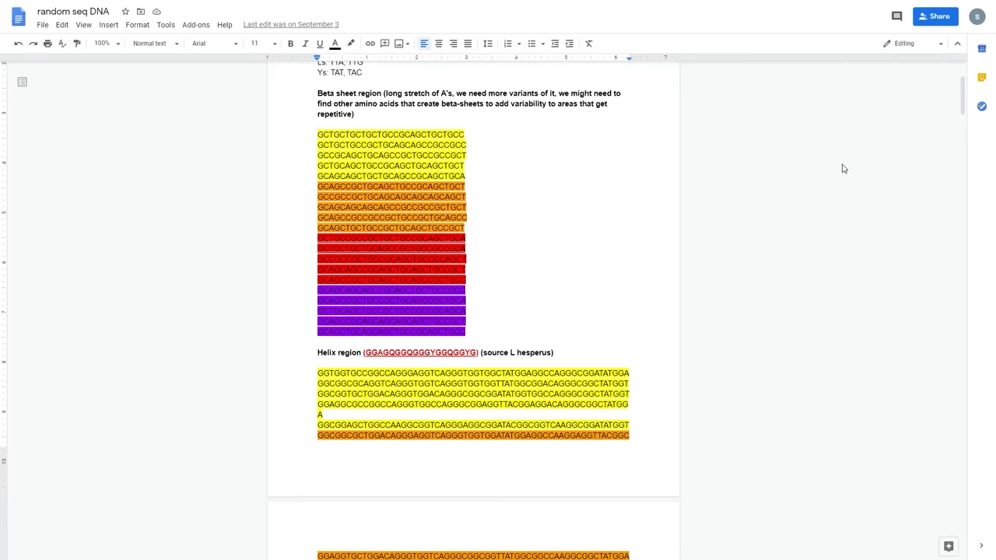
Scroll past the Beta sheet and Helix regions to the Random variant A section
scroll(down, 3)
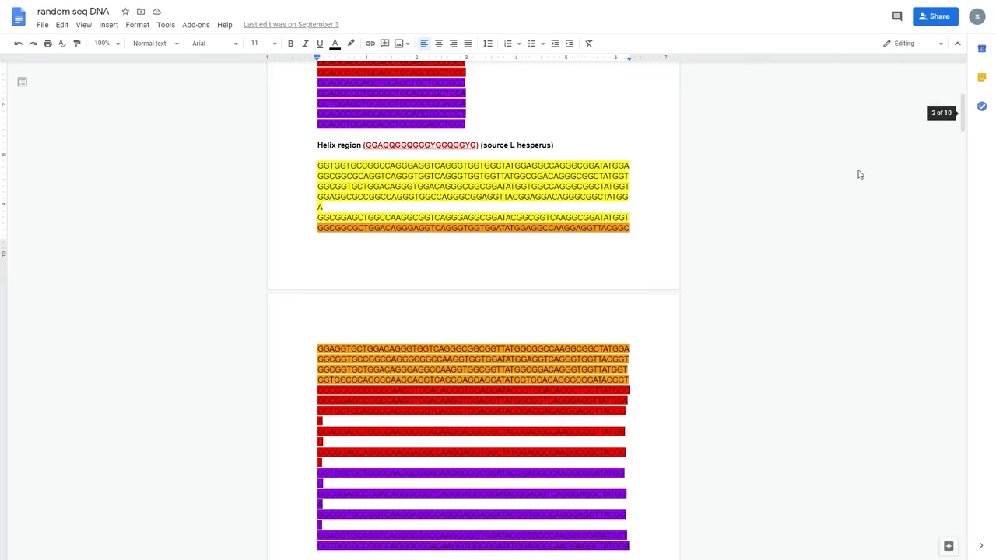
scroll(down, 3)
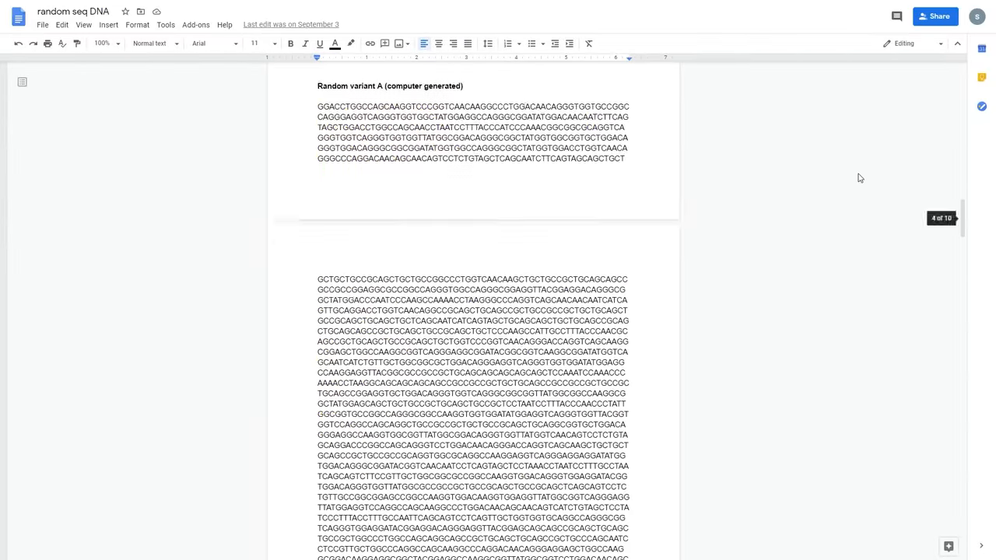
Scroll to the color-highlighted Beta spiral motif (GPGQQ) codon block
scroll(down, 3)
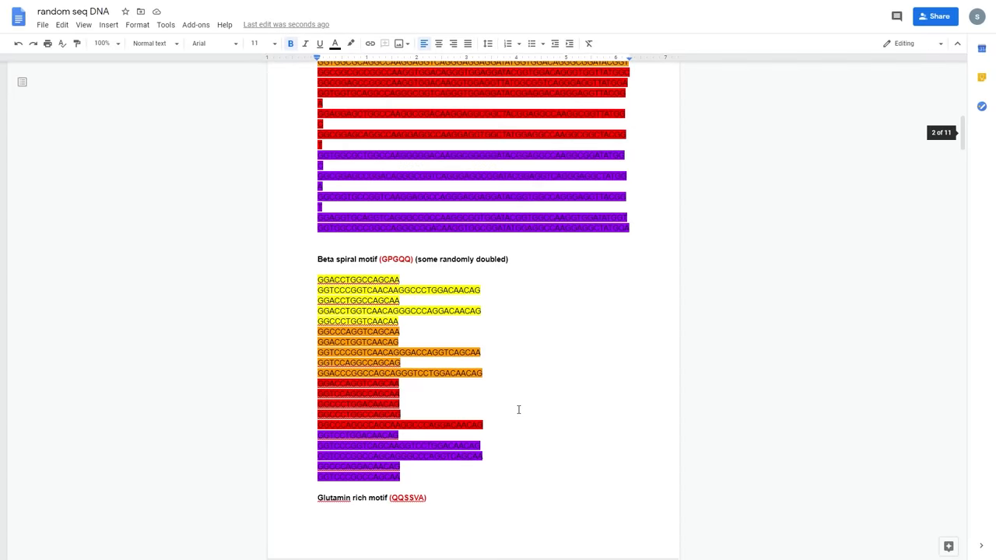
Scroll between the first Helix region codon line and Variant D's number string
scroll(down, 3)
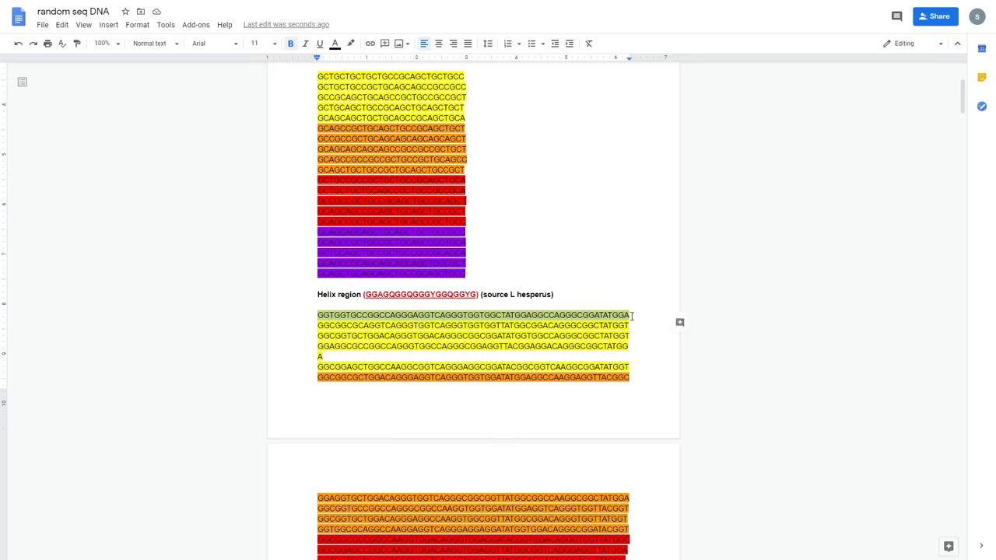
scroll(down, 3)
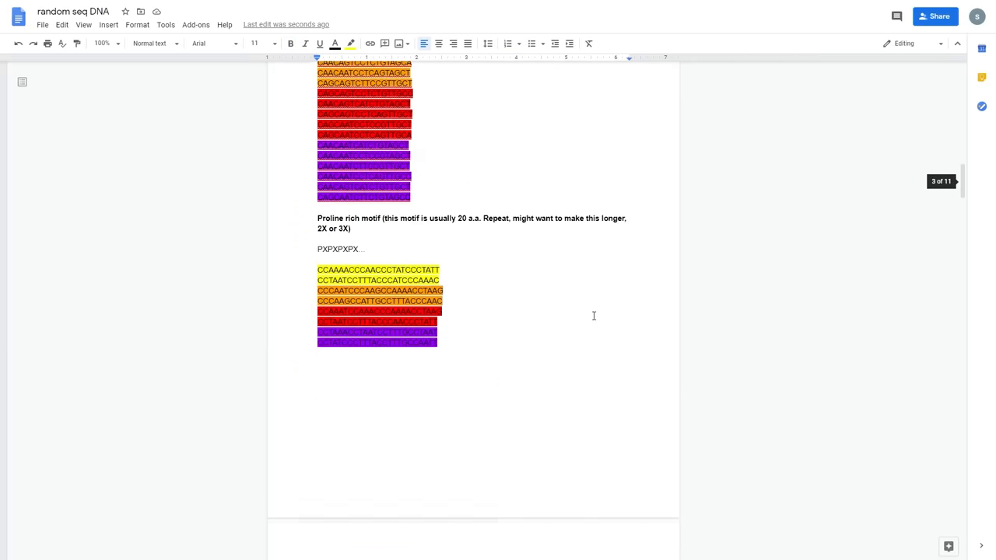
scroll(down, 3)
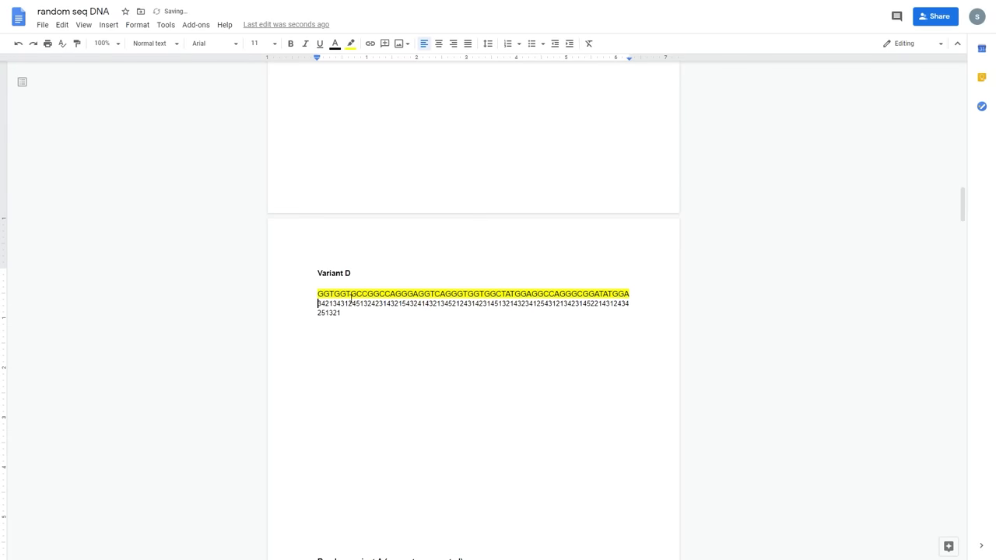
scroll(down, 3)
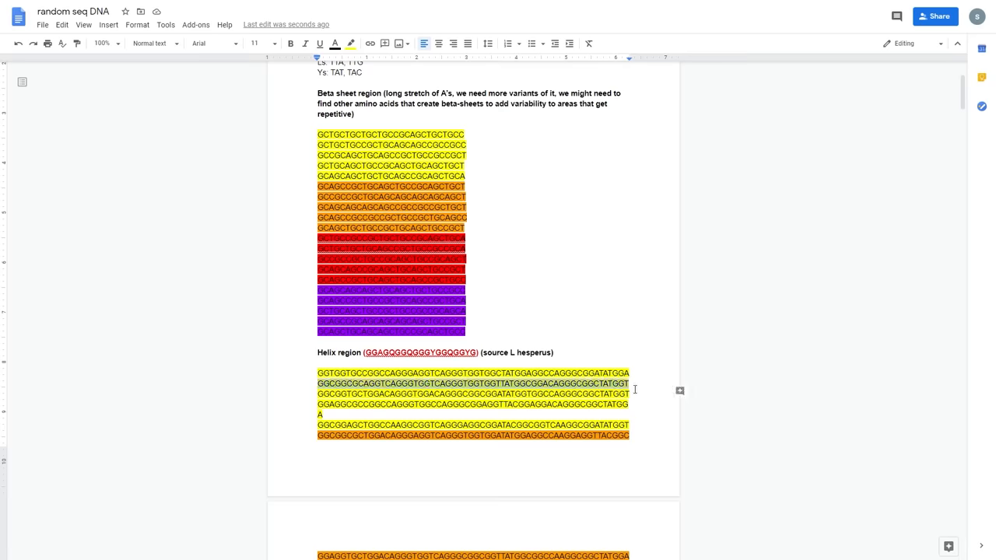
scroll(down, 3)
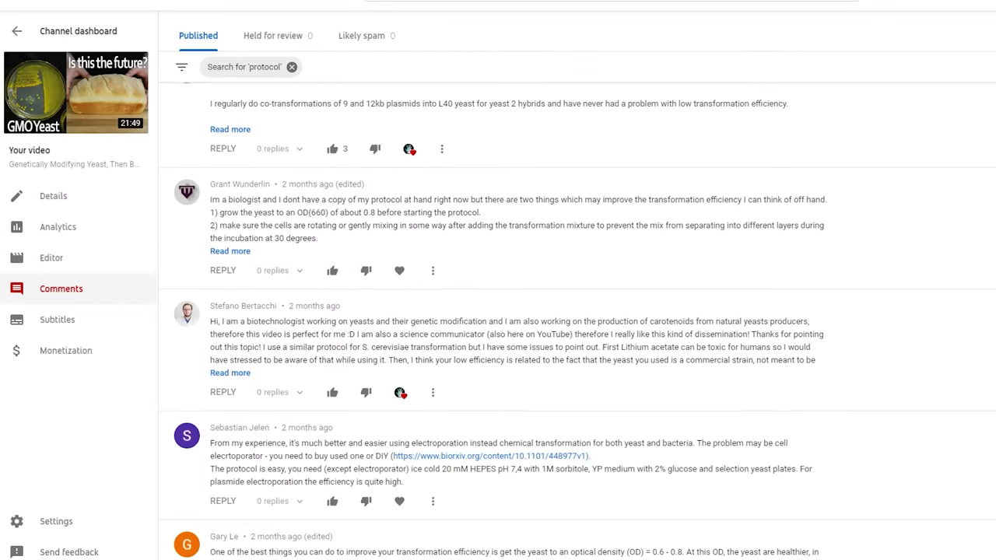
scroll(down, 3)
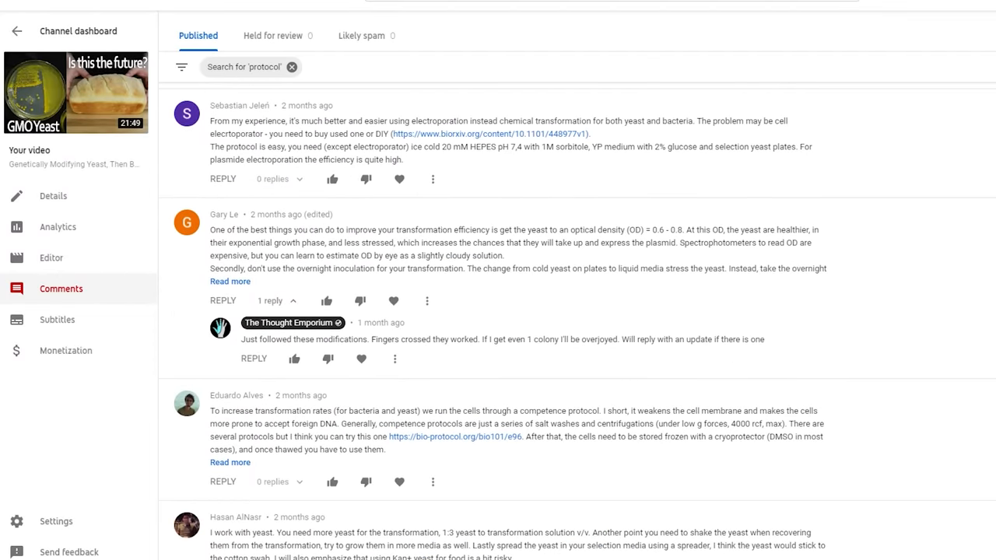
scroll(down, 3)
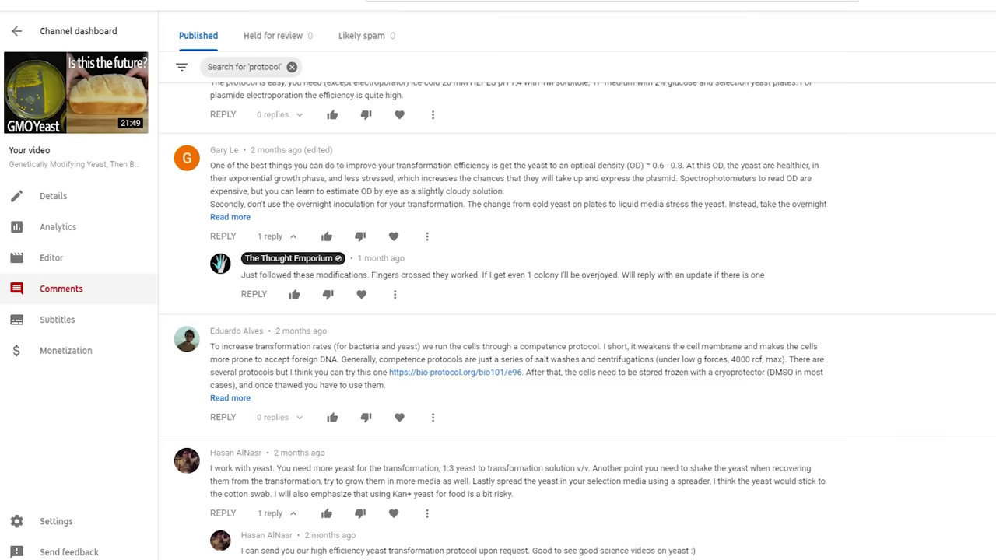
mouse_move(657, 220)
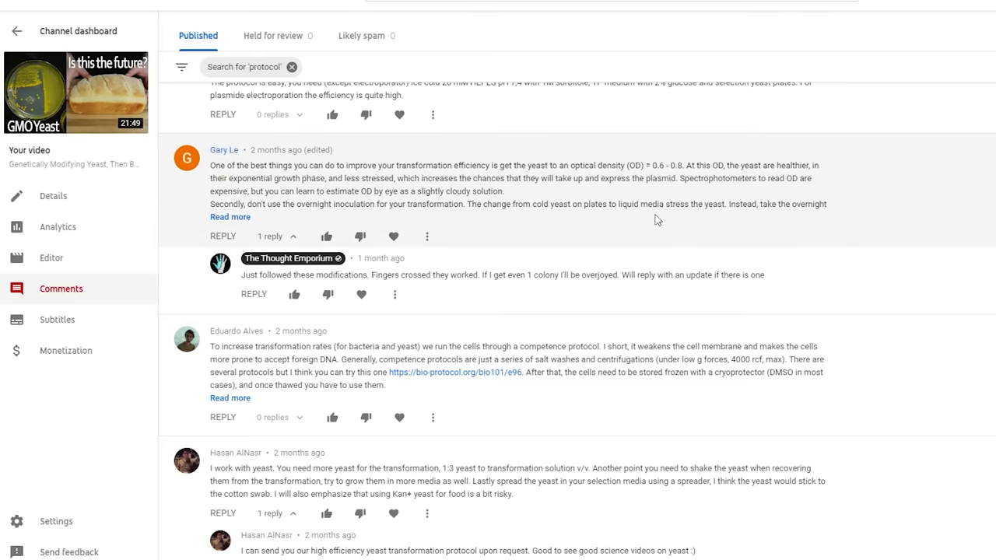
click(229, 216)
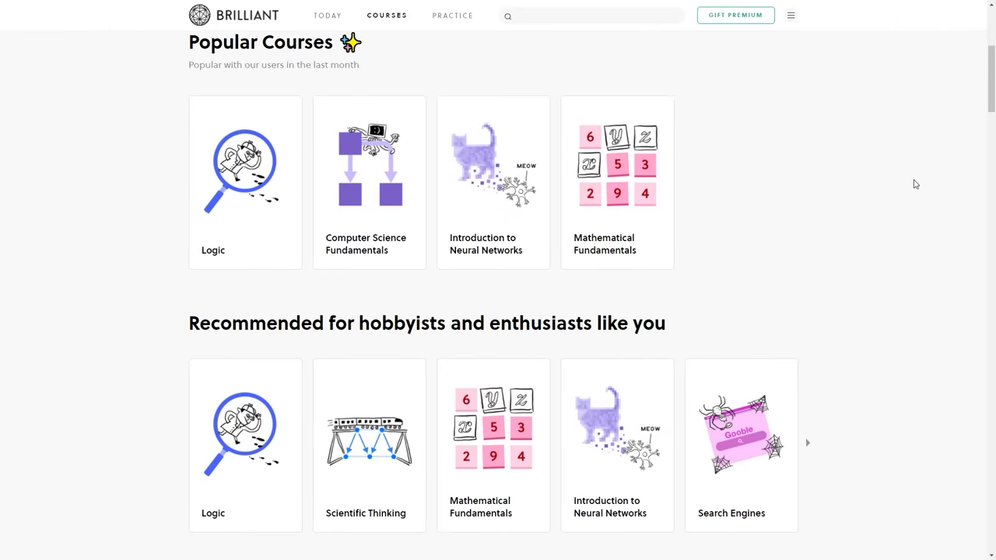
Scroll the Computational Biology quiz and answer that the chain forms more bonds
scroll(down, 3)
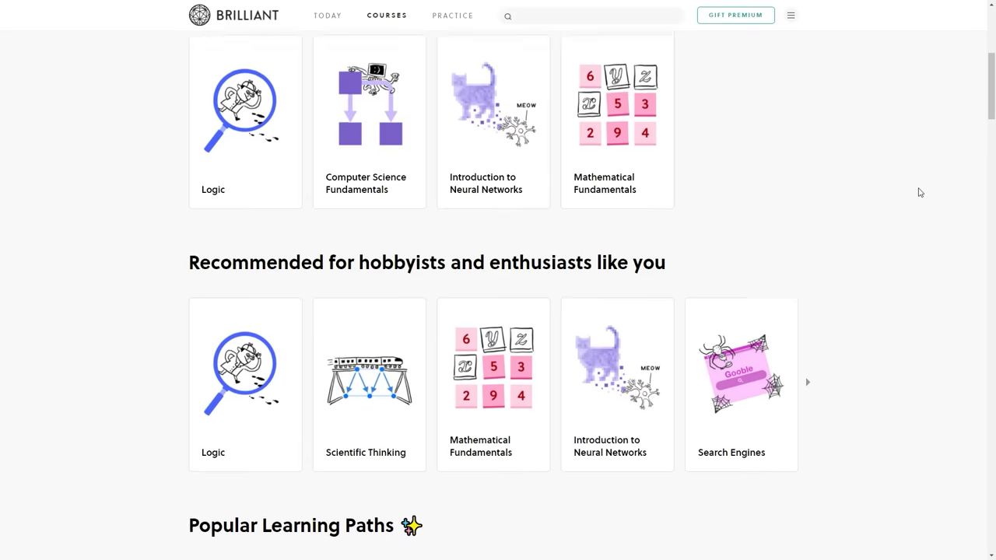
scroll(down, 3)
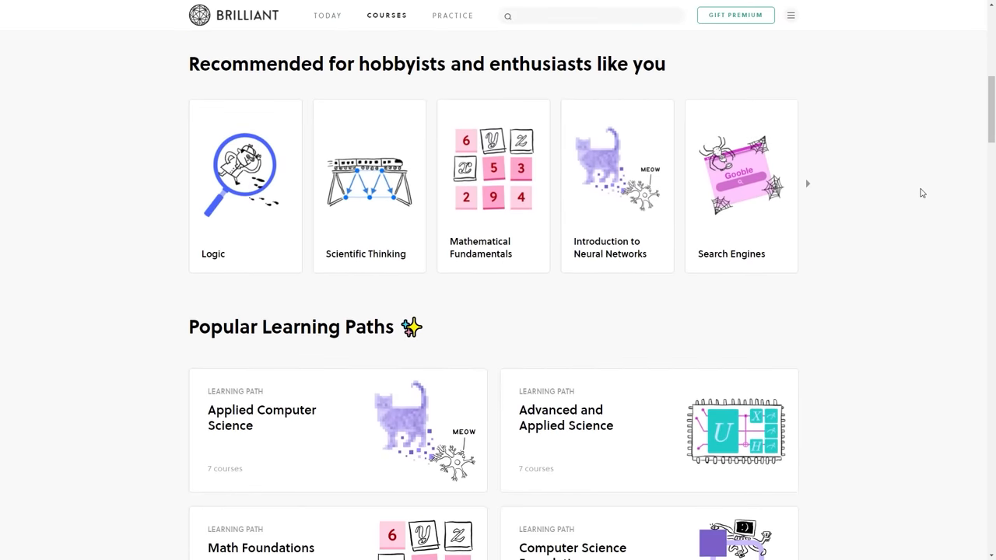
scroll(down, 3)
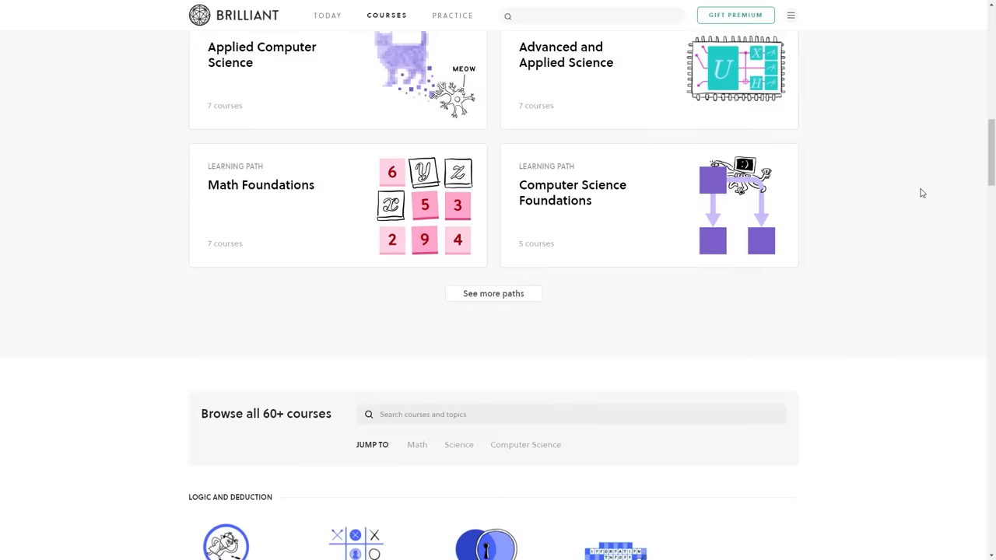
scroll(down, 3)
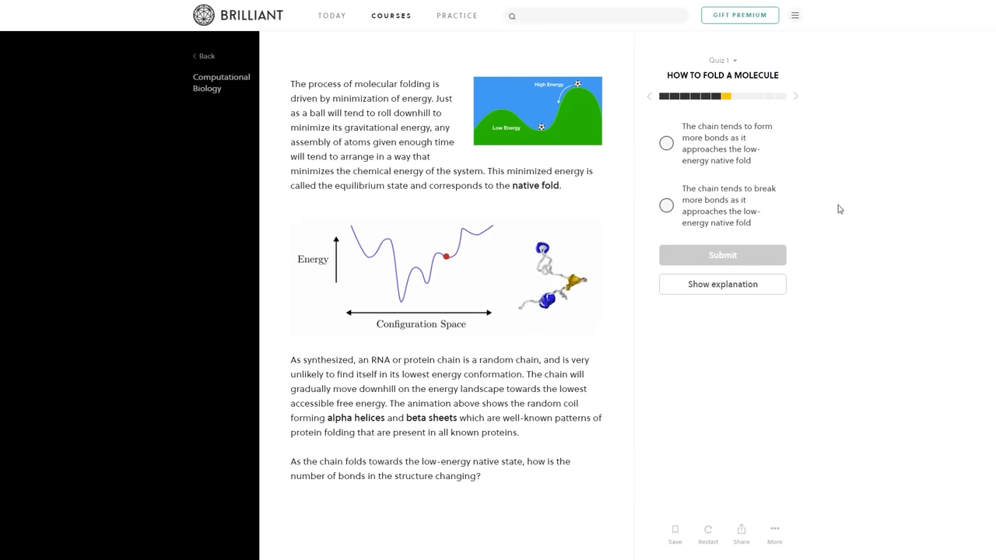
click(666, 143)
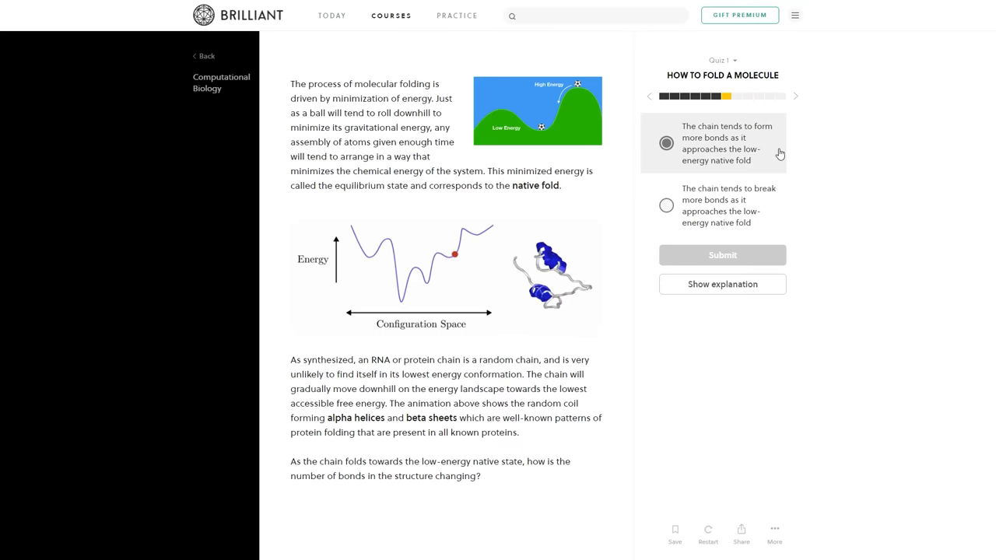
Return to the Computational Biology overview and pick hairpin (3) as least stable
click(722, 254)
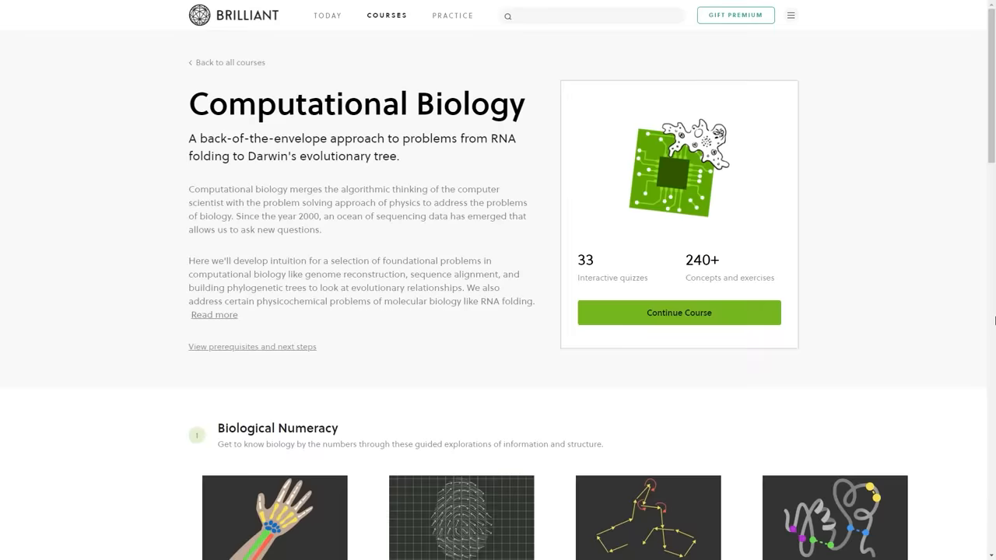
scroll(down, 3)
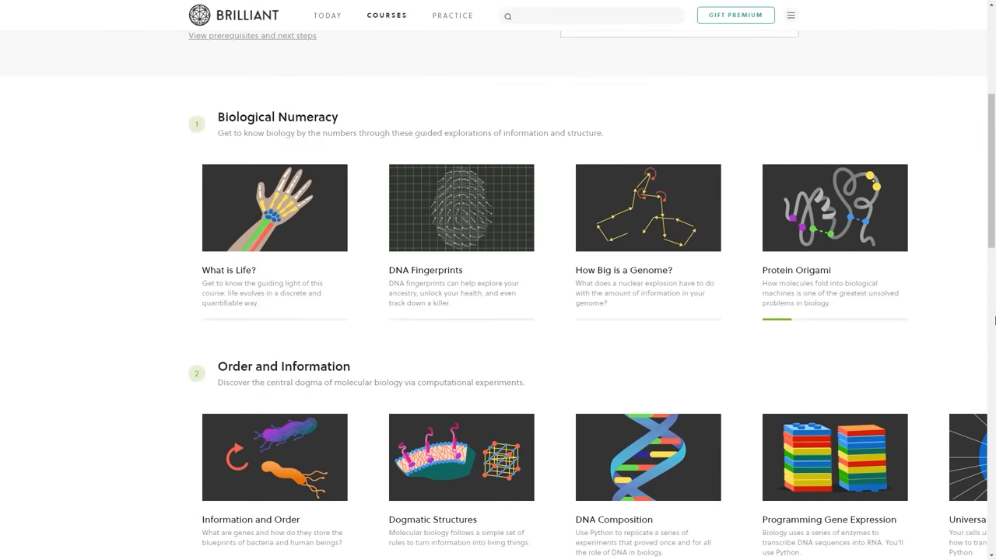
scroll(down, 3)
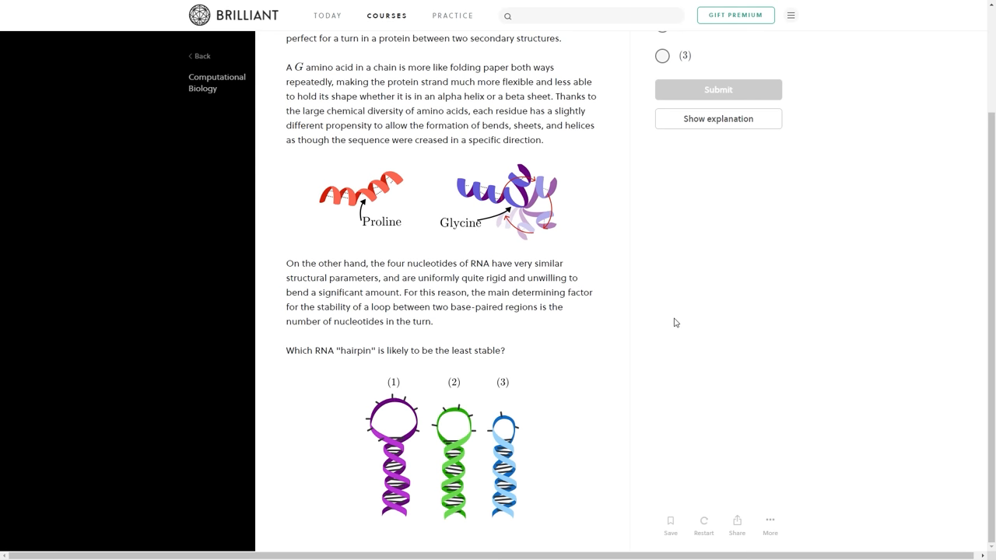
mouse_move(759, 358)
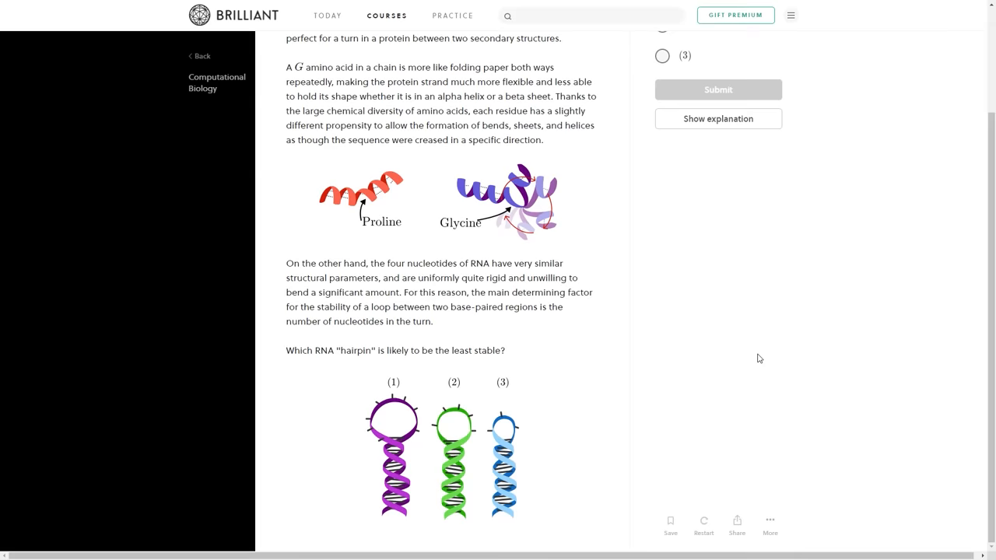
click(662, 160)
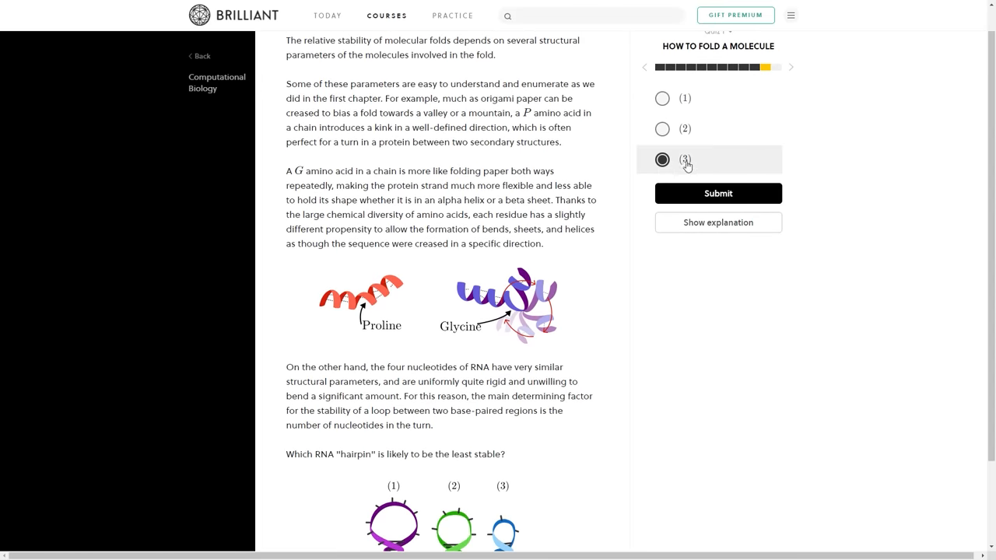
Submit hairpin (3), then browse the catalogue to Scientific Thinking's Introduction and Structure chapters
click(718, 193)
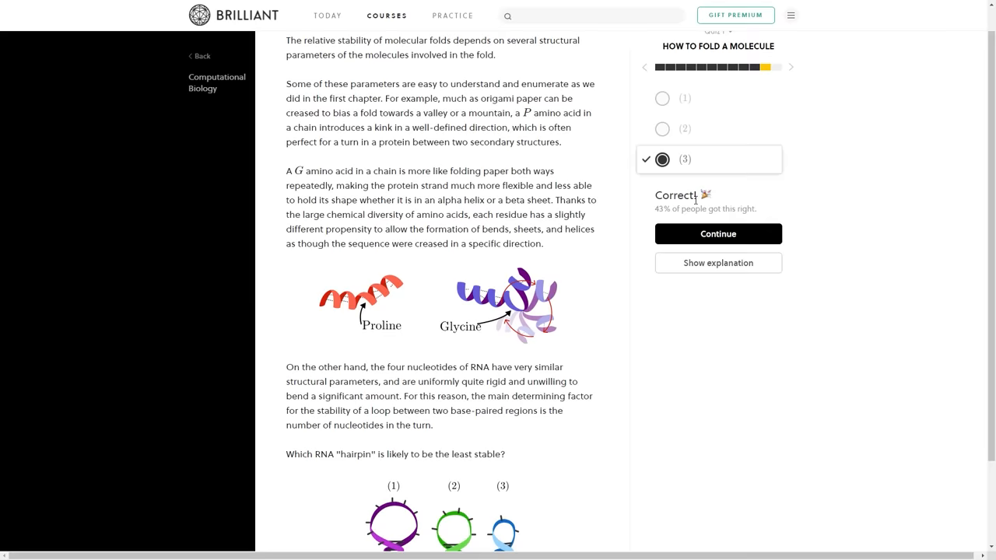
click(387, 15)
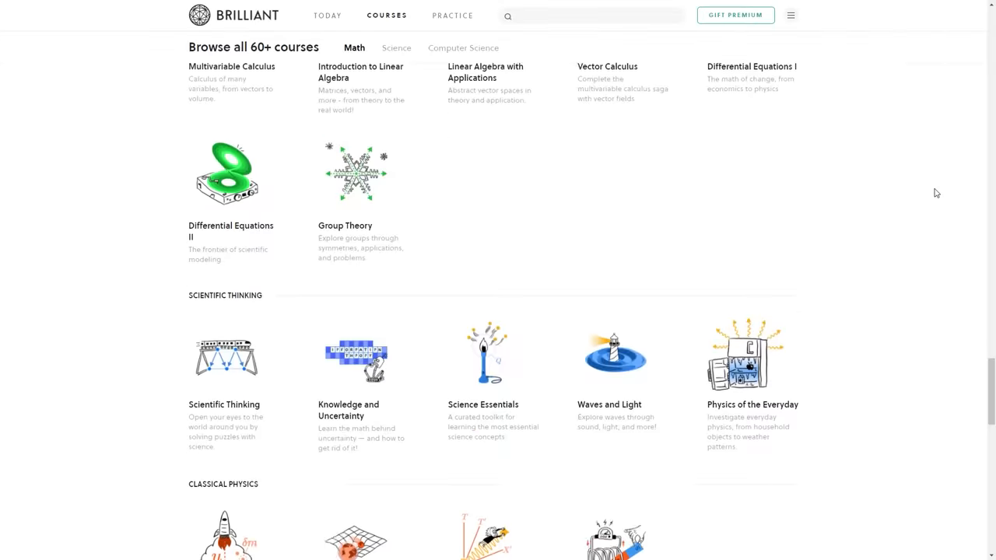
scroll(down, 3)
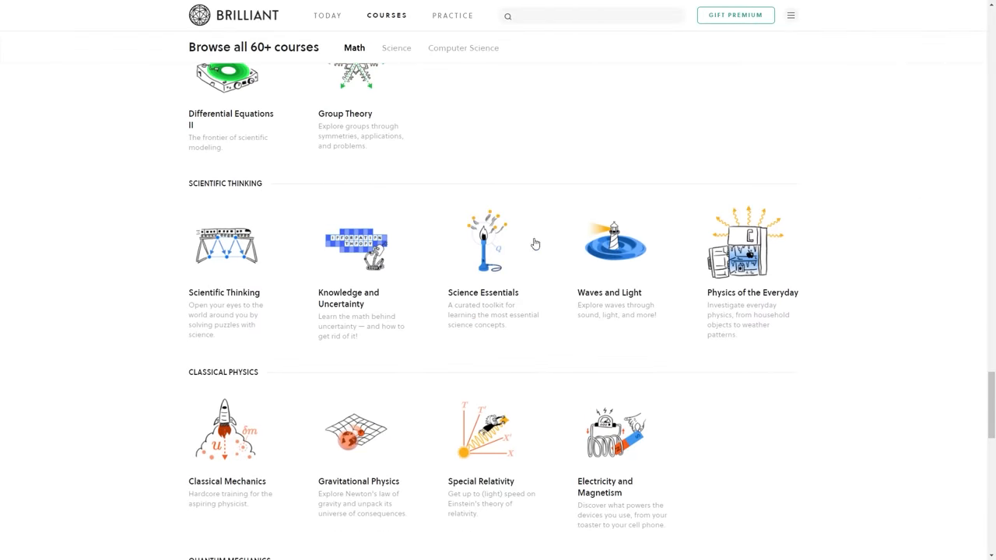
mouse_move(226, 258)
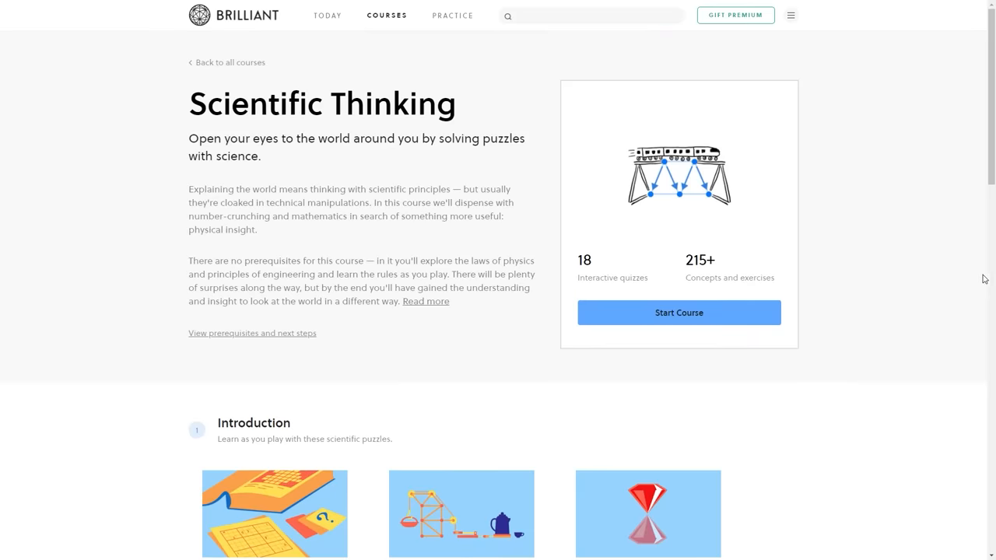
scroll(down, 3)
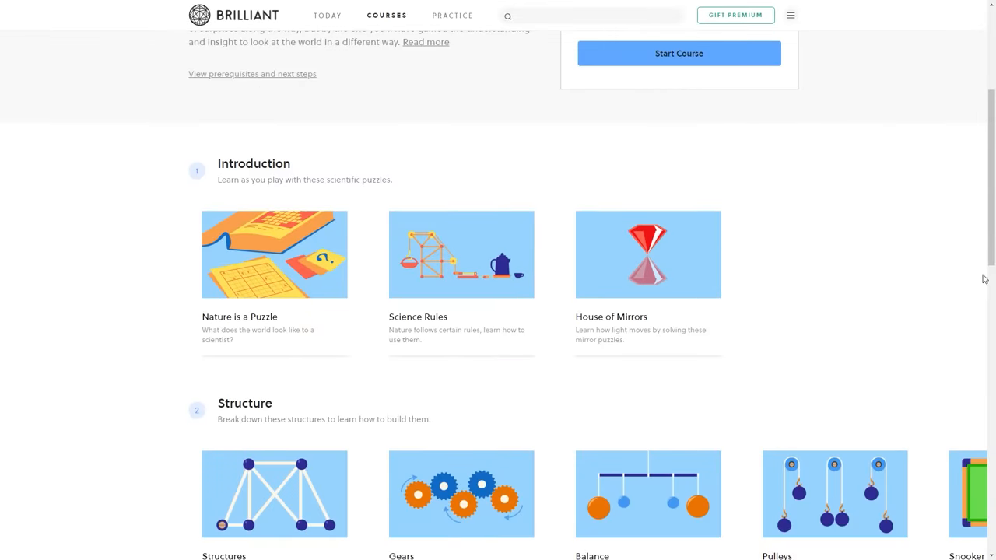
scroll(down, 3)
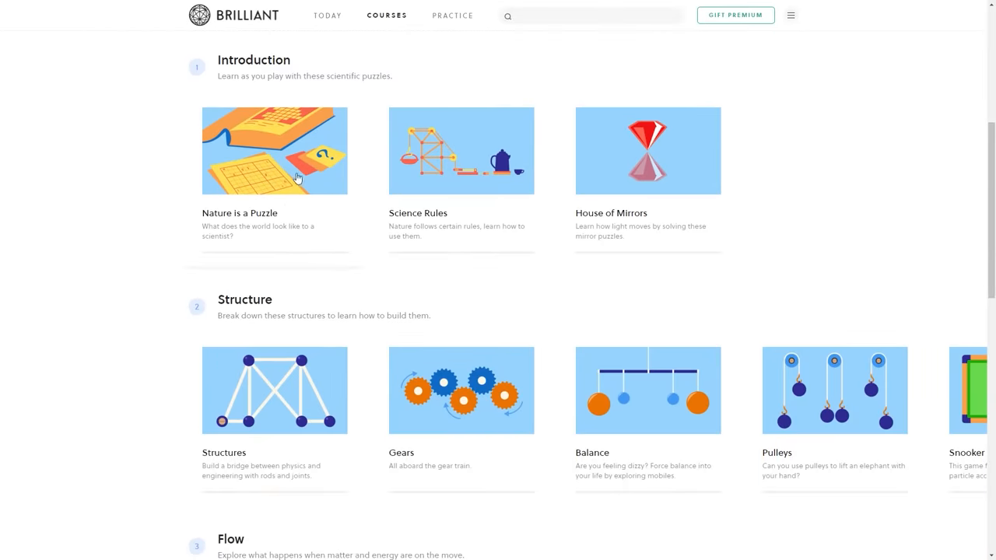
Start the Nature is a Puzzle lesson and advance four pages to the physical insight page
click(273, 151)
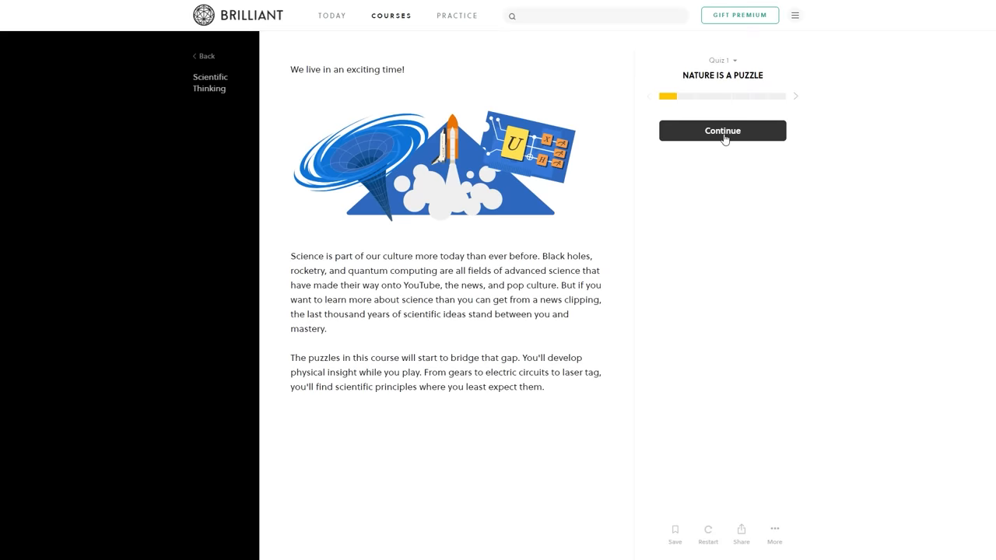
click(722, 130)
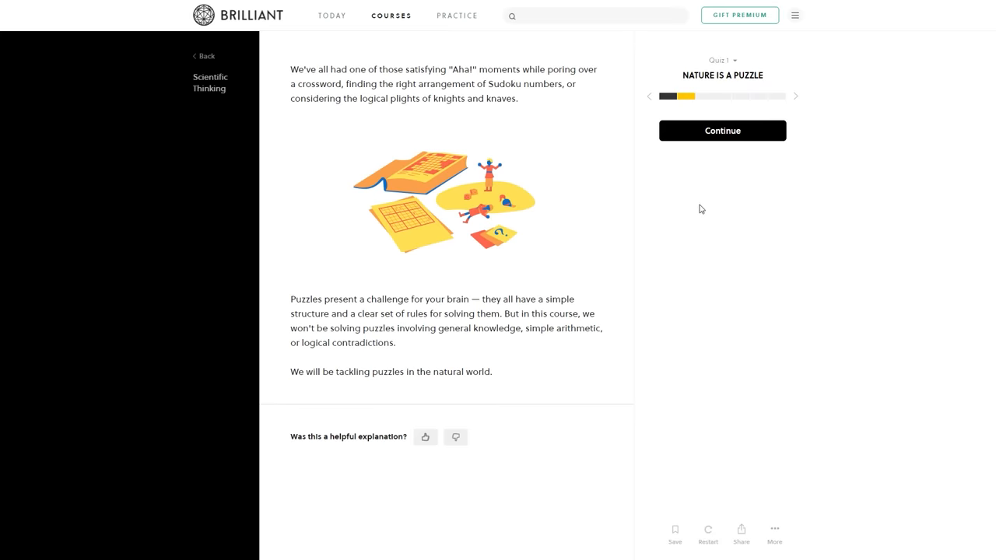
click(721, 130)
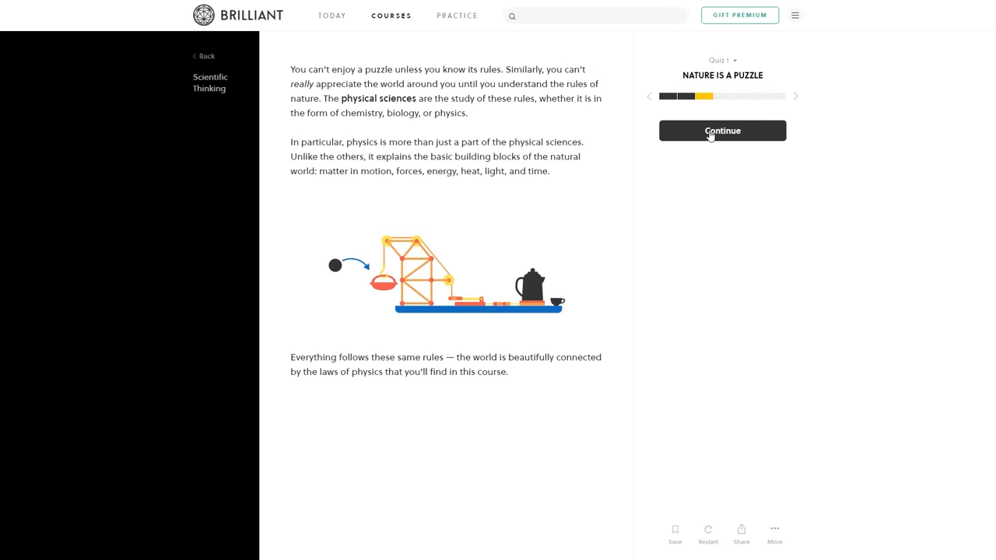
click(721, 130)
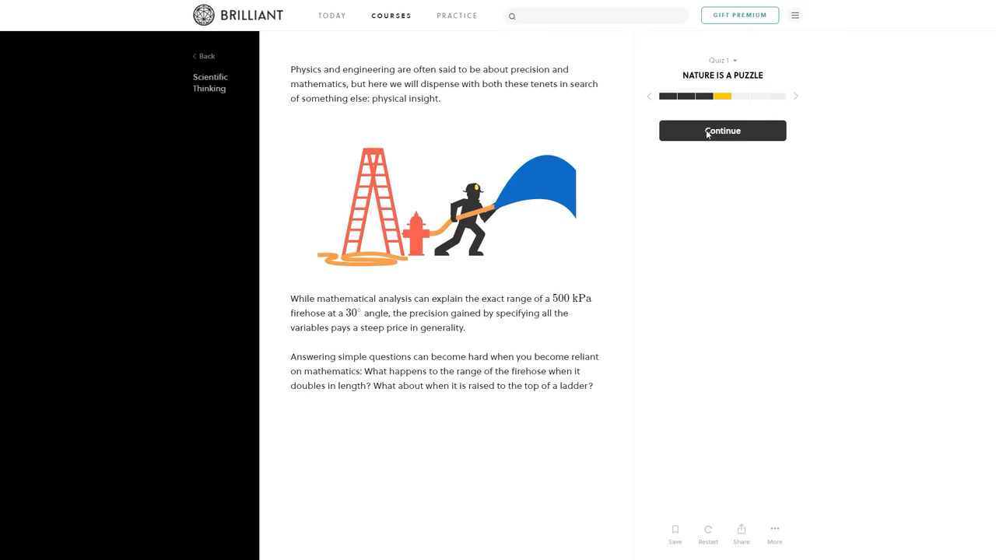
click(722, 131)
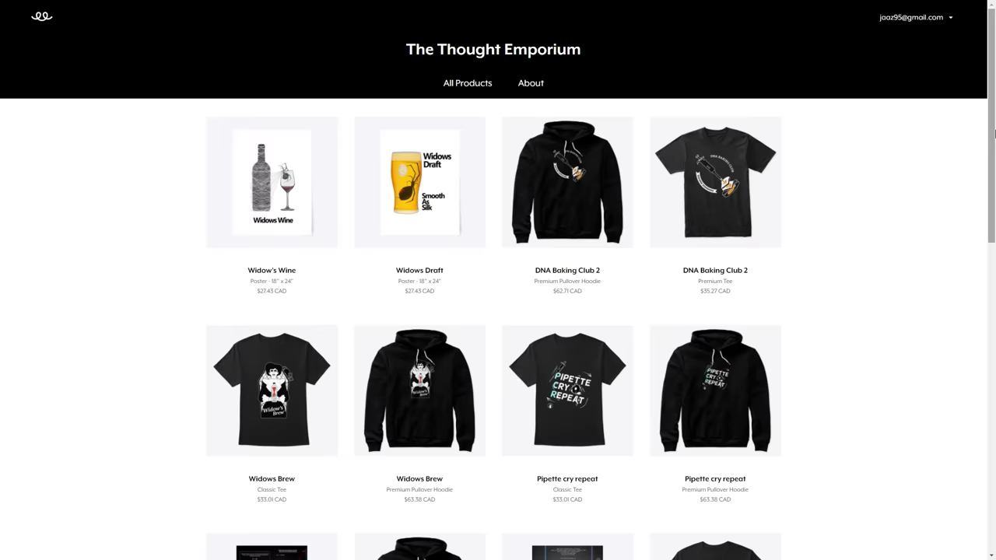
Scroll the product grid to the Planck's Constant posters and DNA Baking Club hoodies and tees
scroll(down, 3)
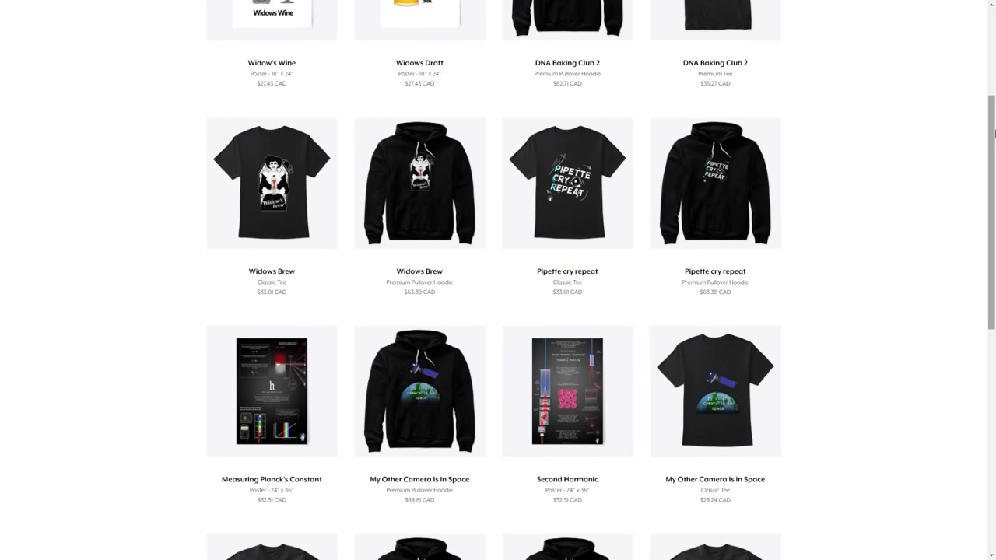
scroll(down, 3)
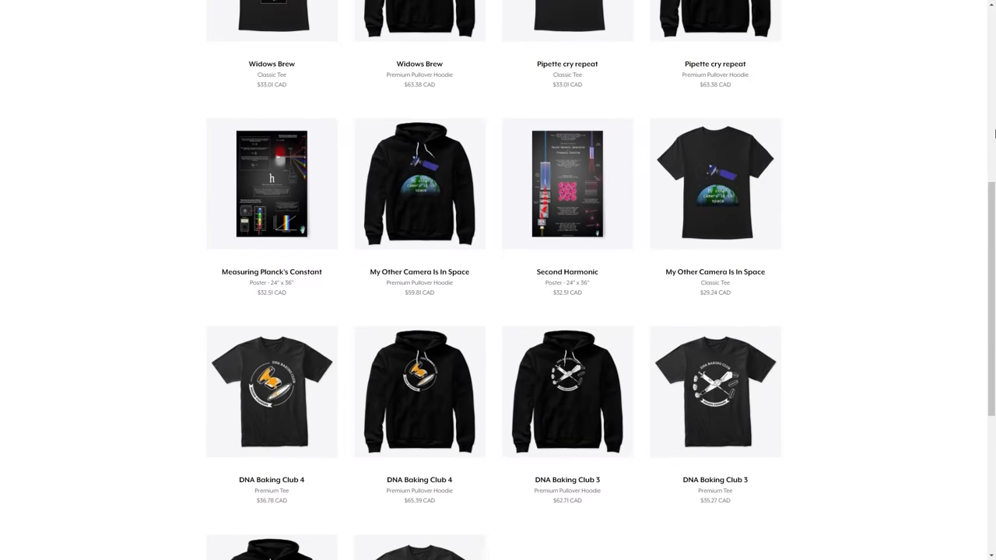